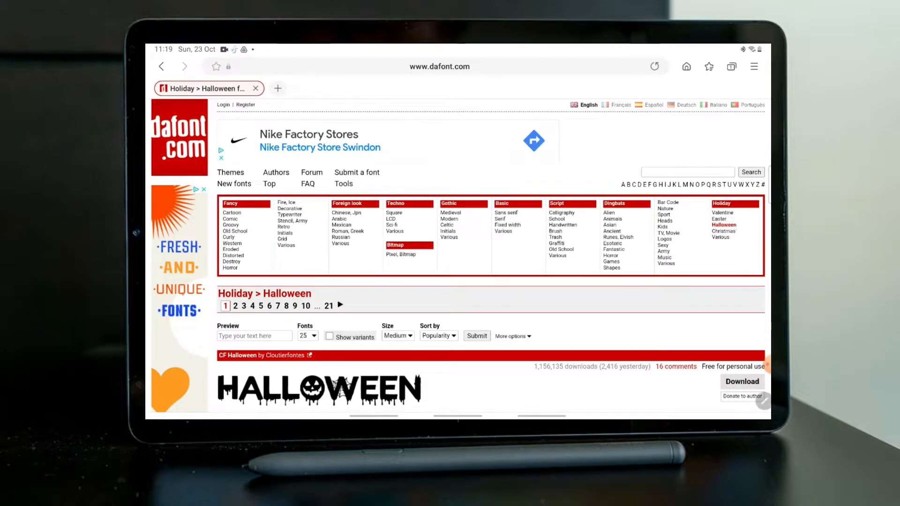
pyautogui.moveTo(722, 248)
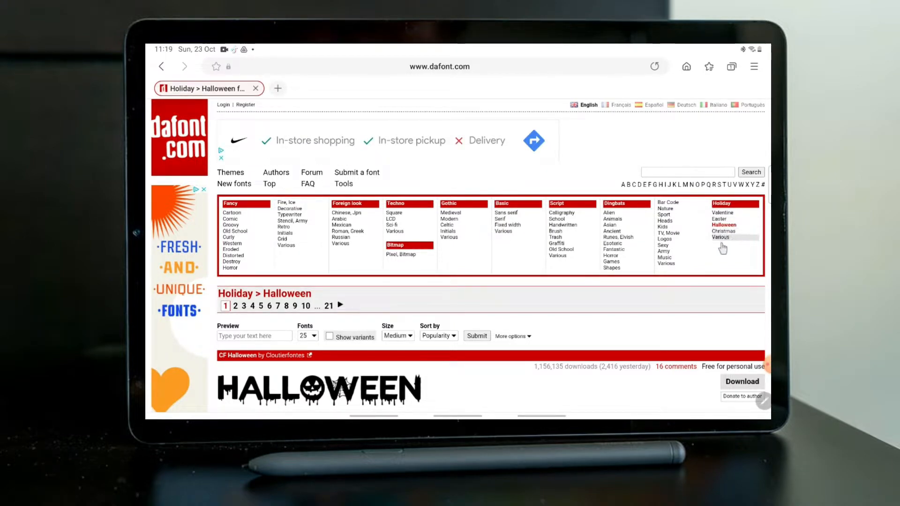
# - Browse dafont's Halloween font list and download Fright Maiden
pyautogui.scroll(-3)
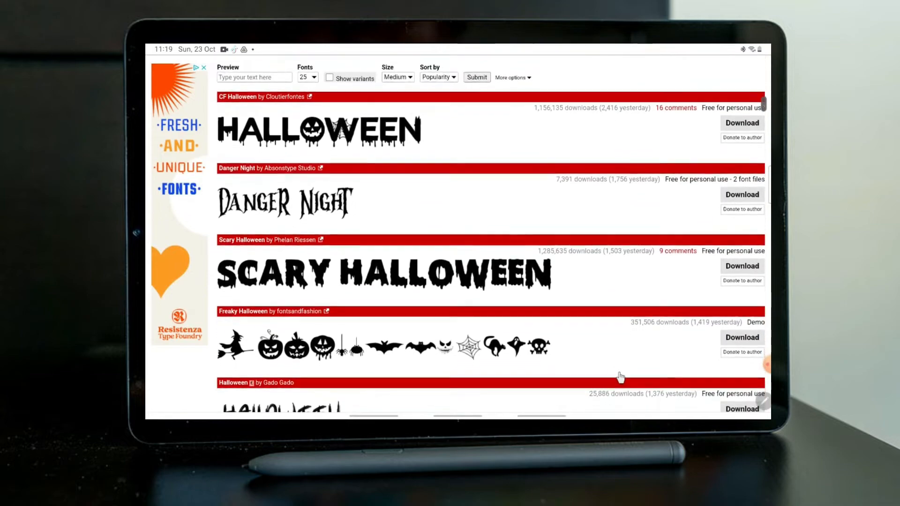
pyautogui.scroll(-3)
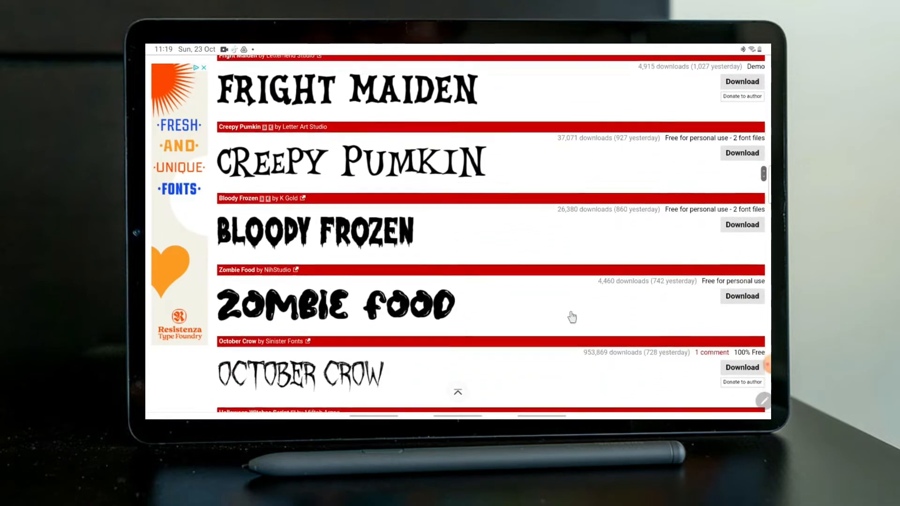
pyautogui.scroll(3)
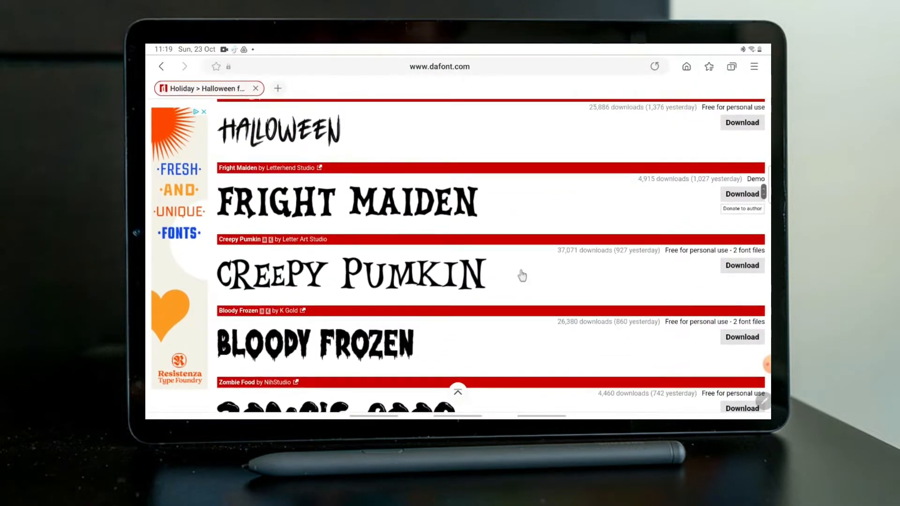
pyautogui.click(742, 195)
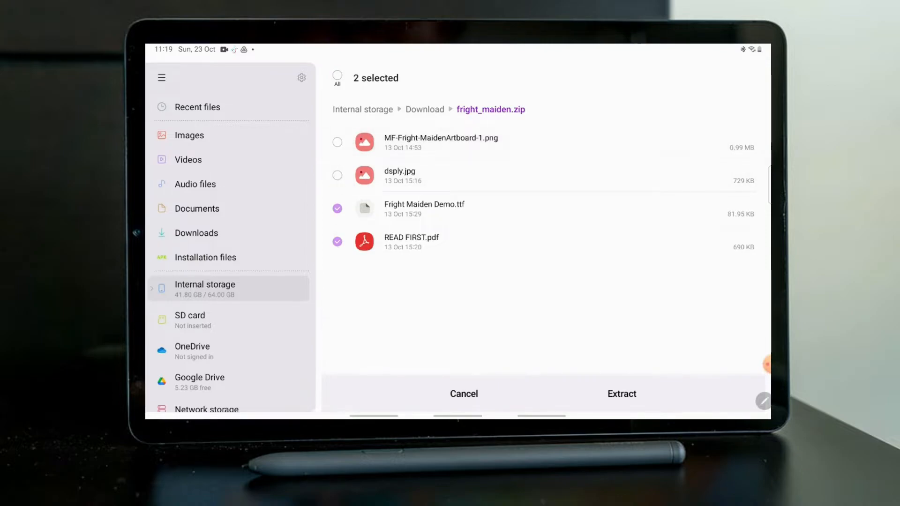
# - Extract only Fright Maiden Demo.ttf, skipping READ FIRST.pdf, into a 'font fright_maiden' folder
pyautogui.click(337, 242)
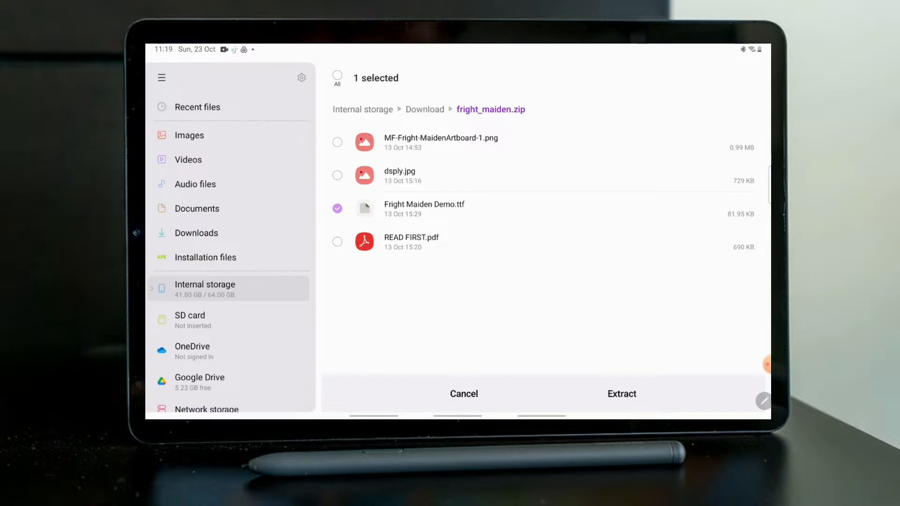
pyautogui.click(621, 394)
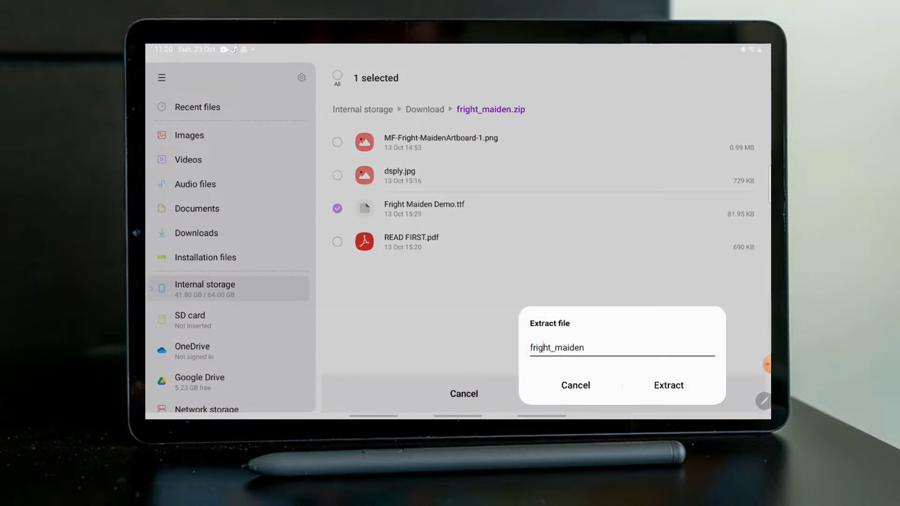
pyautogui.write('font')
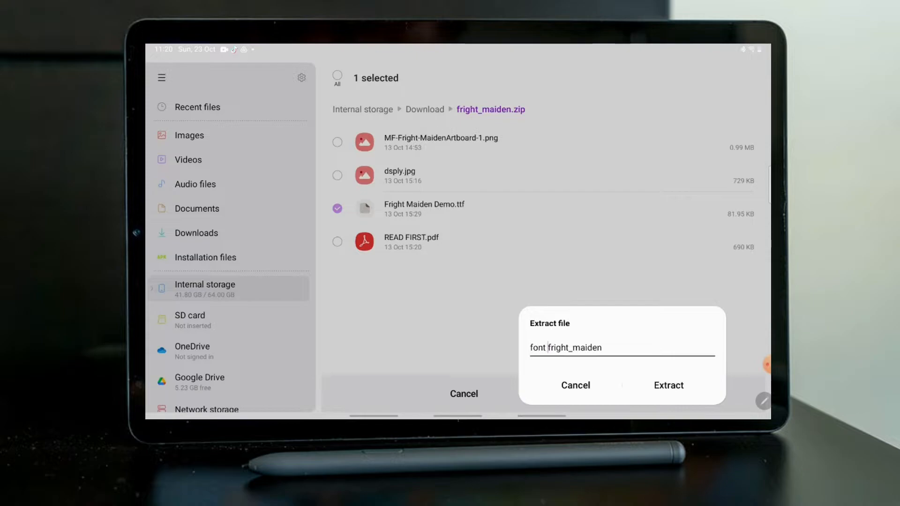
pyautogui.click(667, 385)
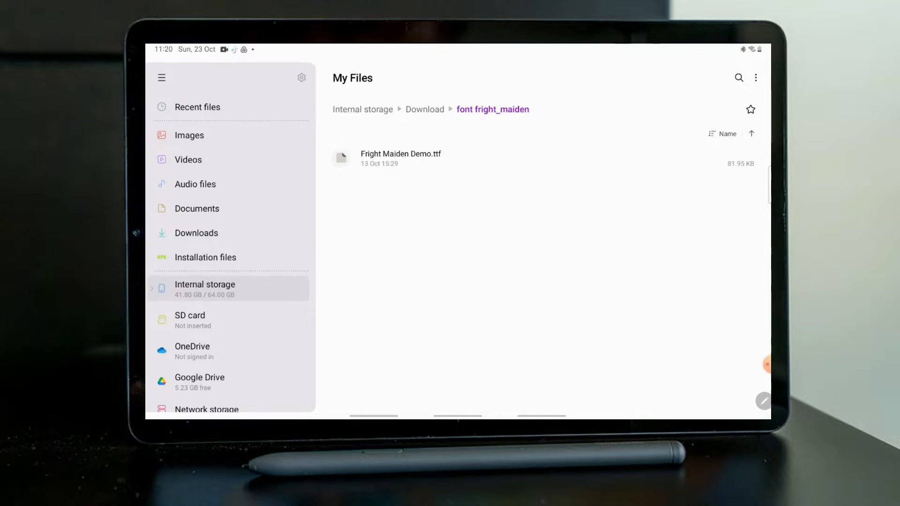
# - From internal storage, make sure hidden system files stay shown in My Files settings
pyautogui.click(204, 289)
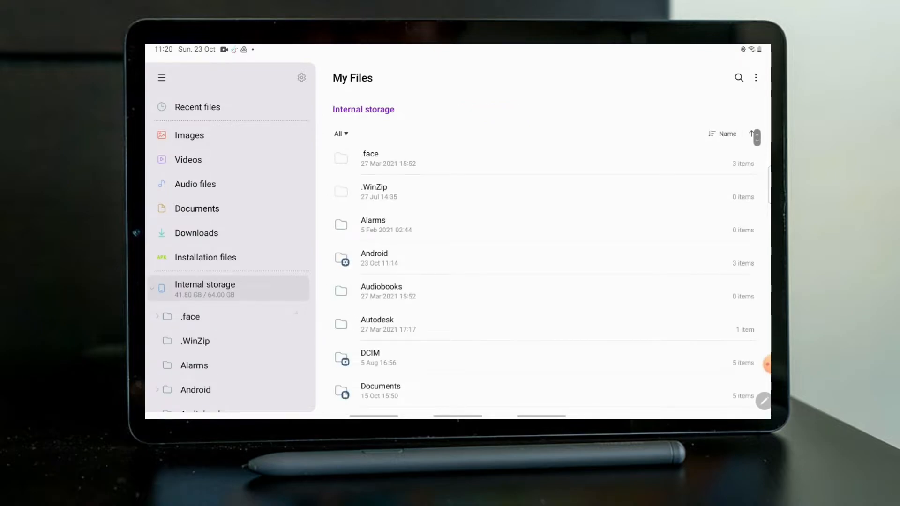
pyautogui.click(302, 78)
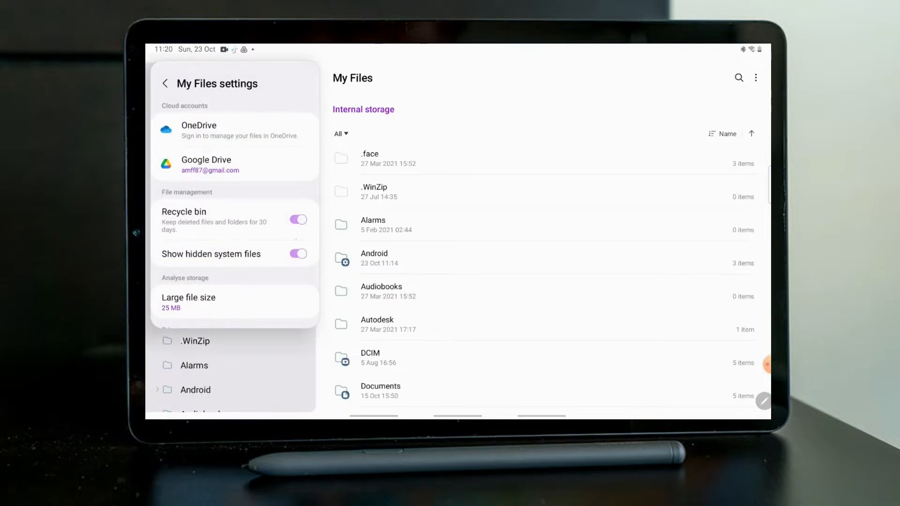
pyautogui.click(298, 254)
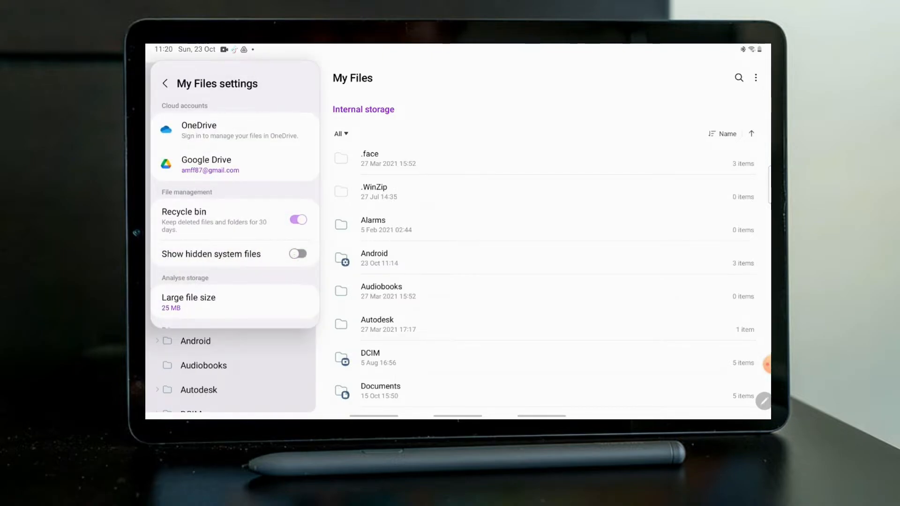
pyautogui.click(297, 253)
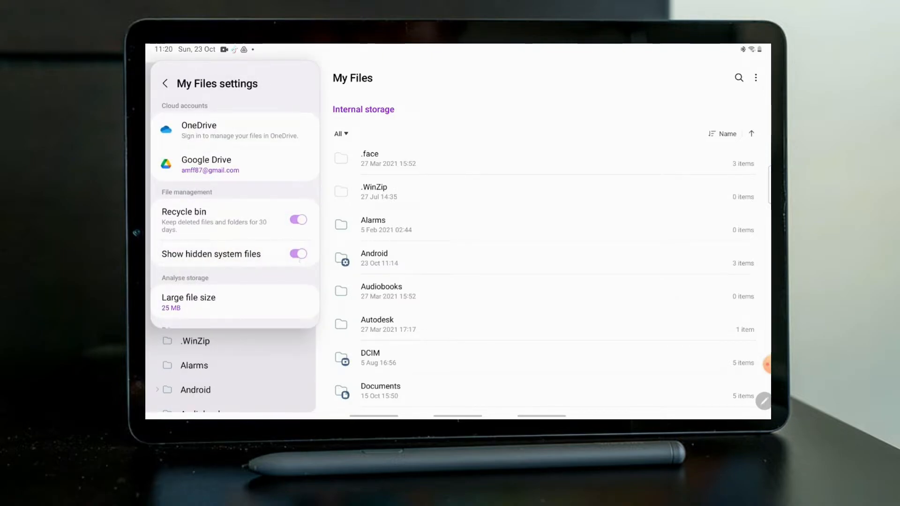
# - Open Android > data in internal storage and find it empty
pyautogui.click(166, 83)
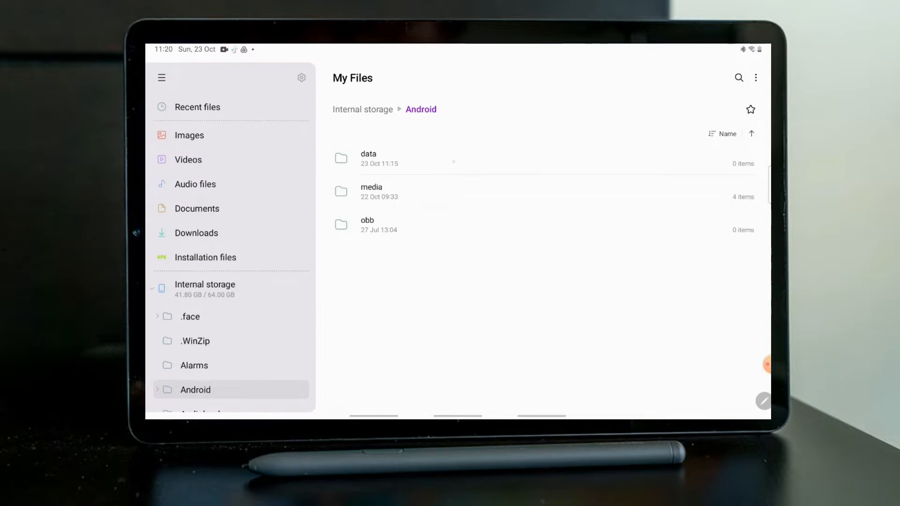
pyautogui.click(368, 158)
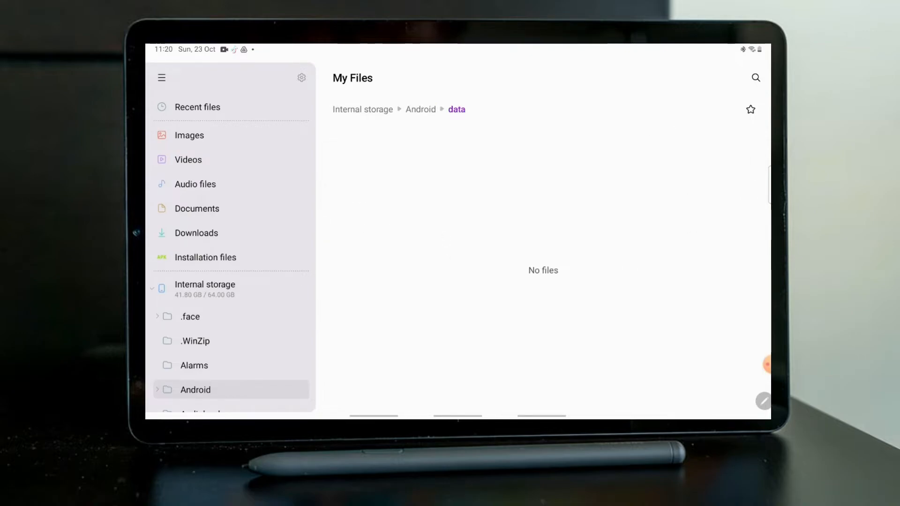
pyautogui.click(421, 109)
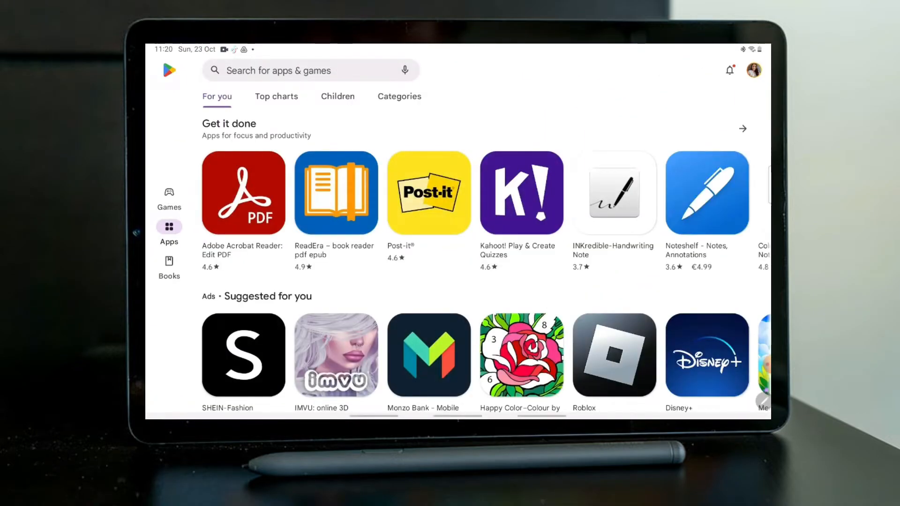
# - Rerun the 'files' search in Play Store and launch Marc apps' Files
pyautogui.click(287, 70)
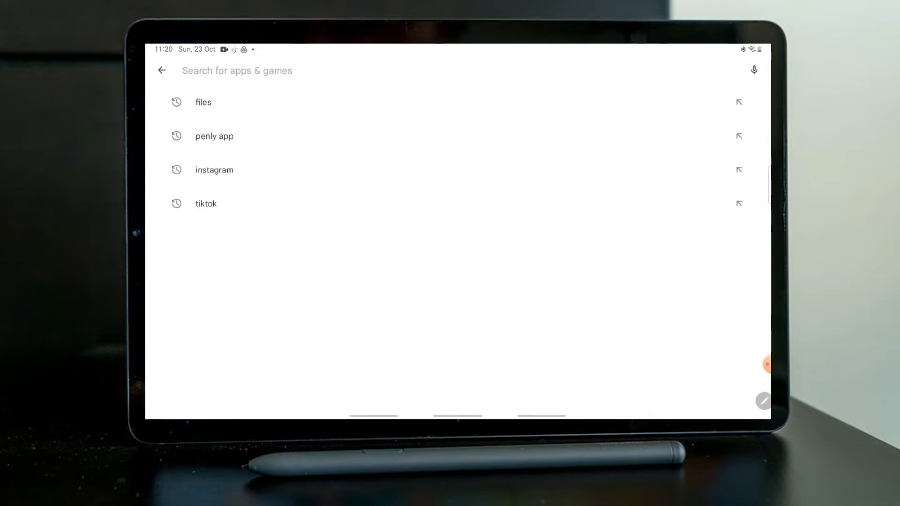
pyautogui.click(203, 102)
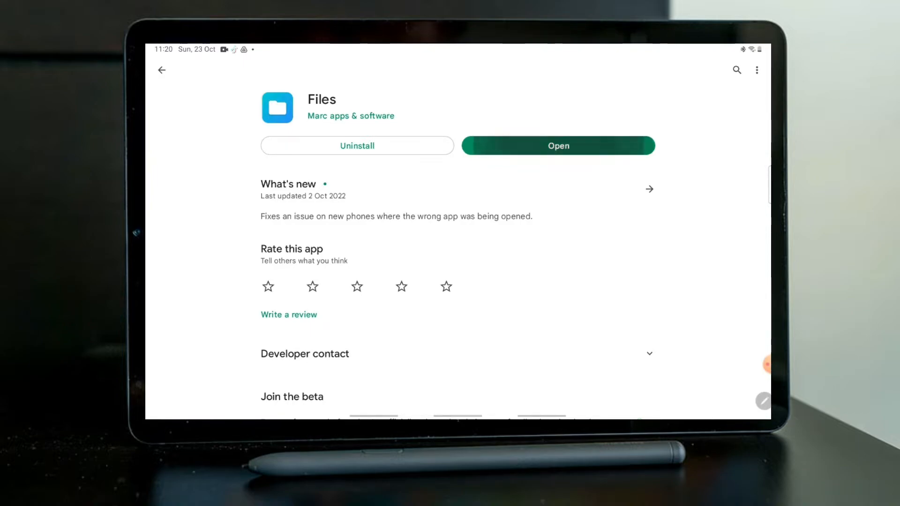
pyautogui.click(558, 146)
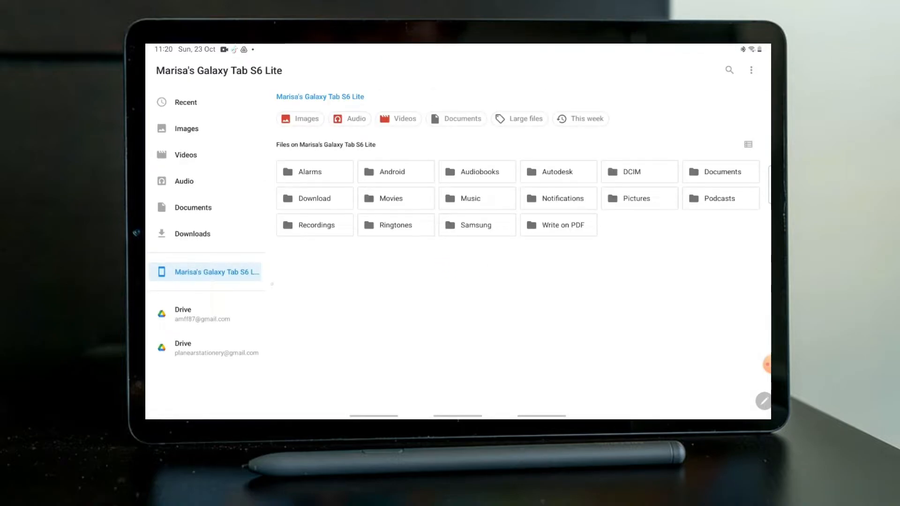
# - Select the downloaded Fright Maiden font for moving and enter the Android folder
pyautogui.click(192, 233)
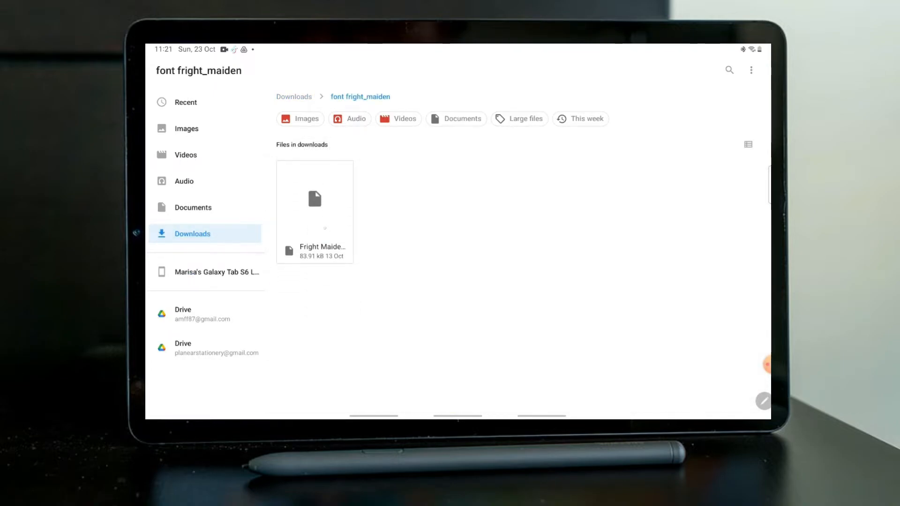
pyautogui.click(314, 198)
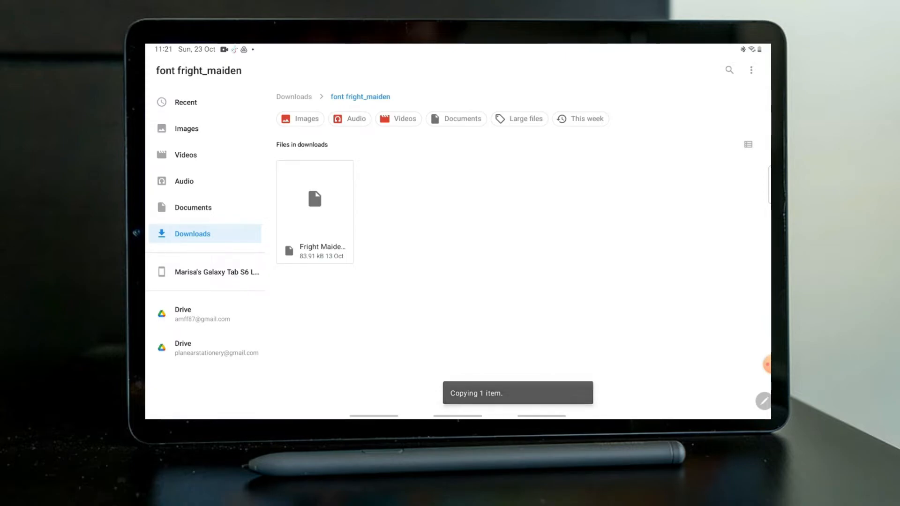
pyautogui.moveTo(217, 272)
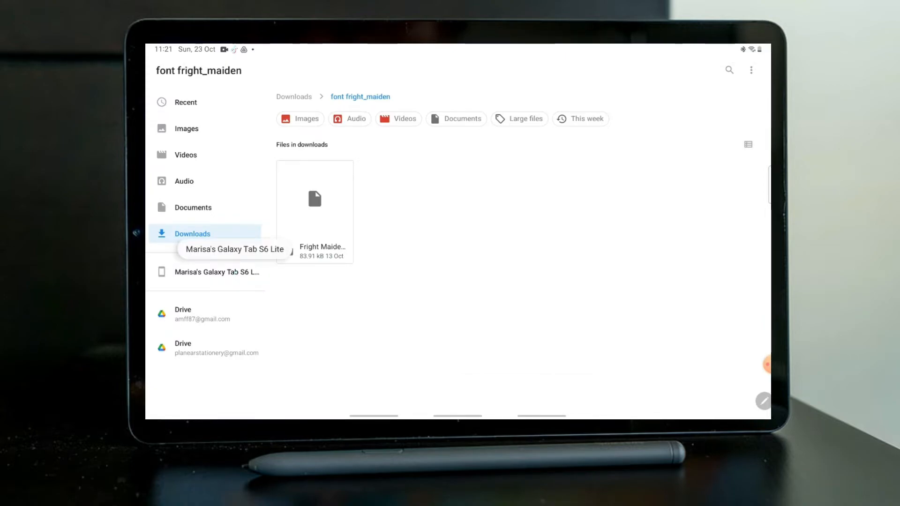
pyautogui.click(217, 272)
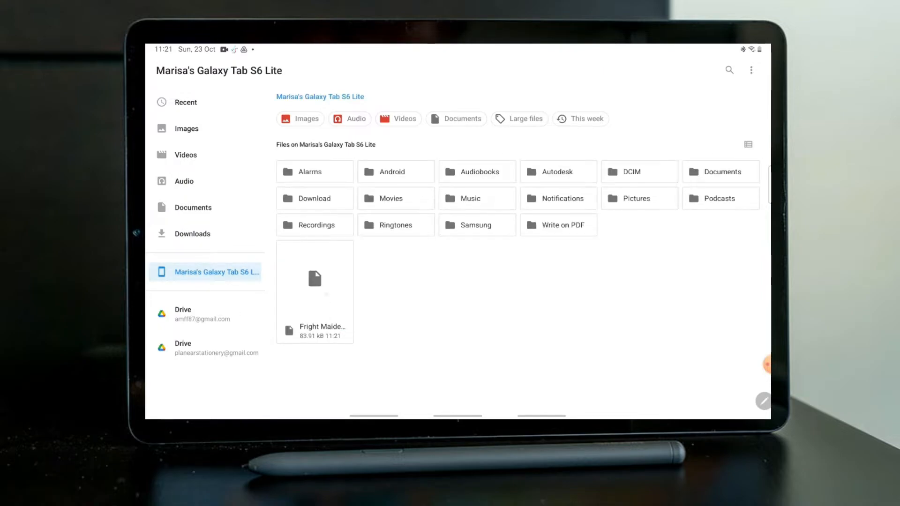
pyautogui.click(315, 280)
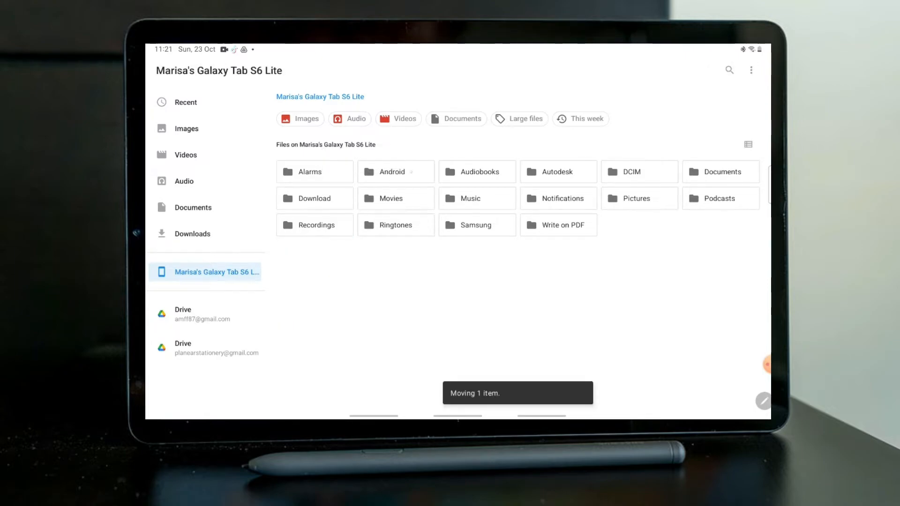
pyautogui.click(393, 171)
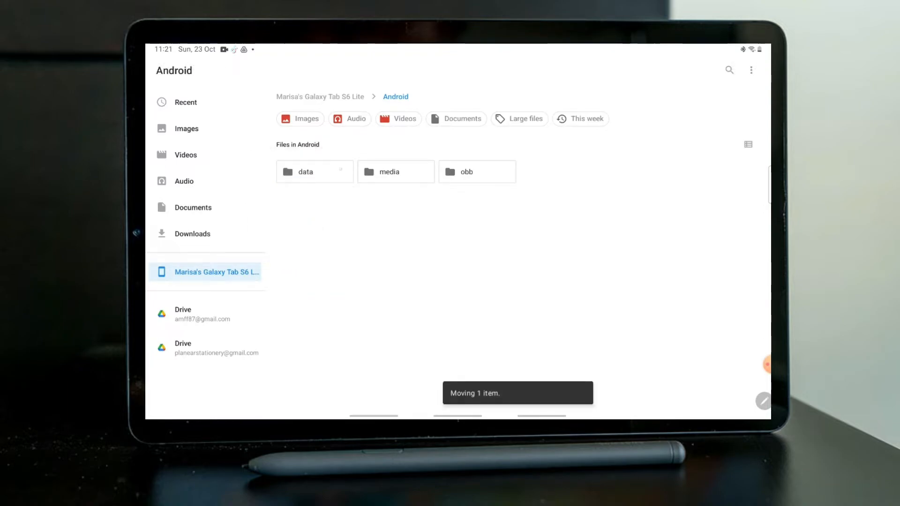
# - Move the font into Android/data/com.xodo.pdf.reader/files/Download/Xodo, then bring up recent apps
pyautogui.click(314, 172)
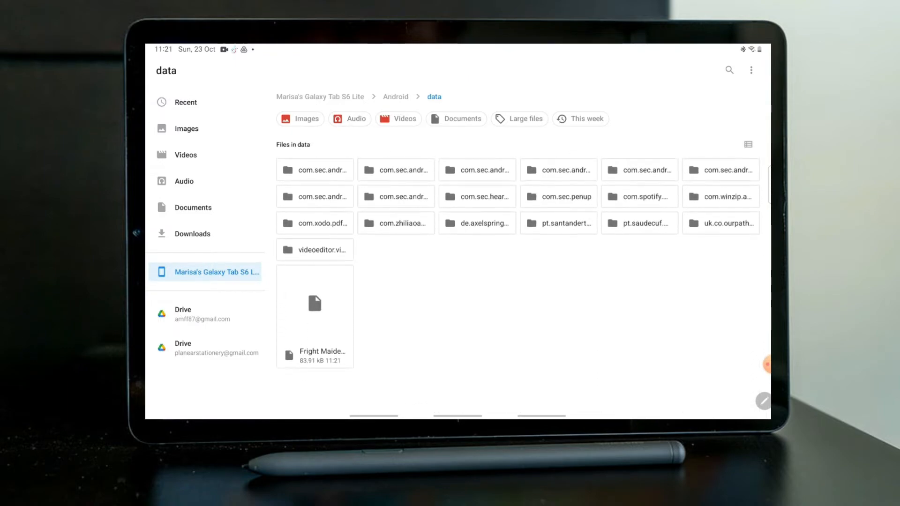
pyautogui.click(315, 315)
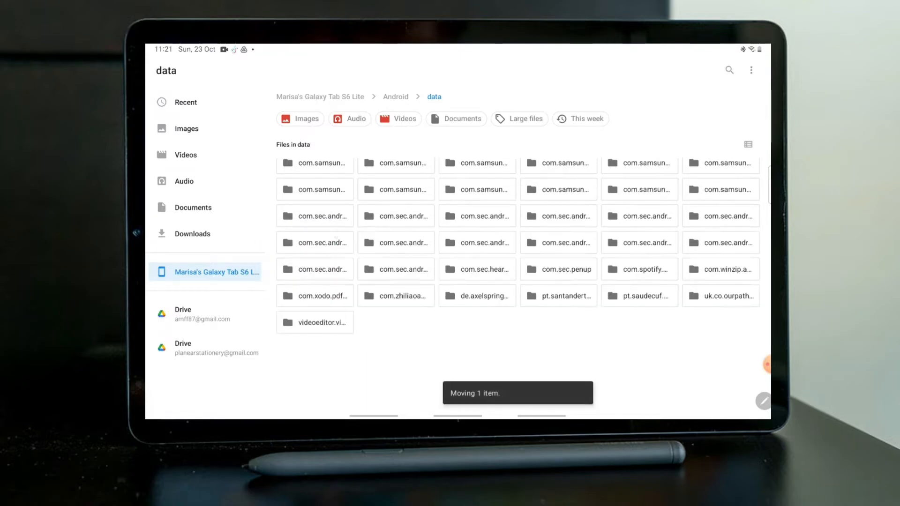
pyautogui.click(314, 296)
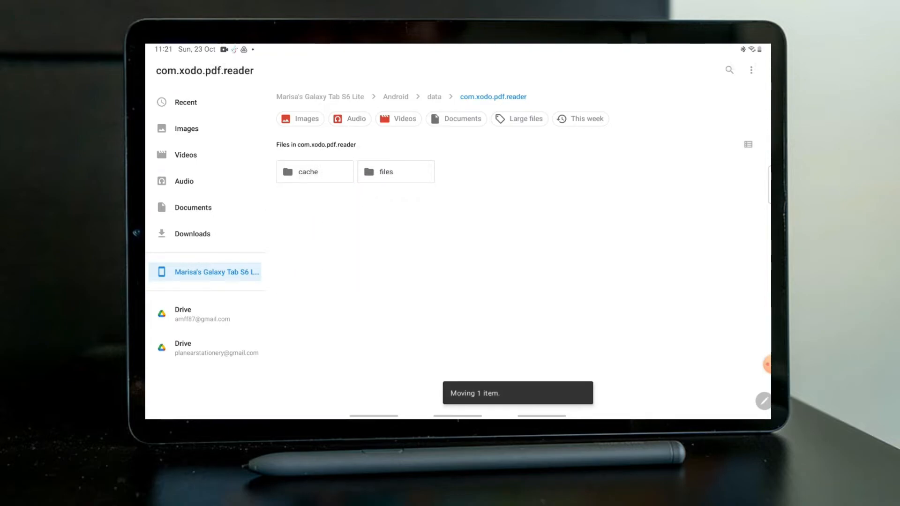
pyautogui.click(385, 171)
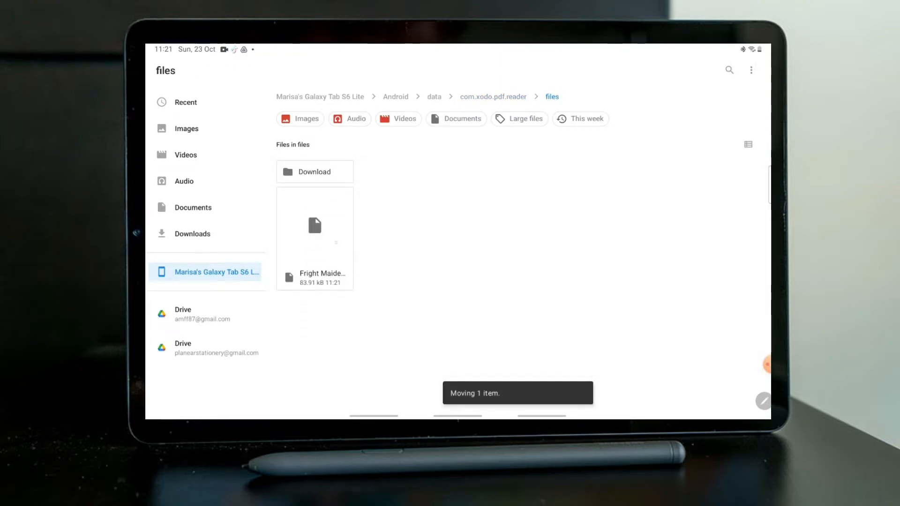
pyautogui.click(314, 238)
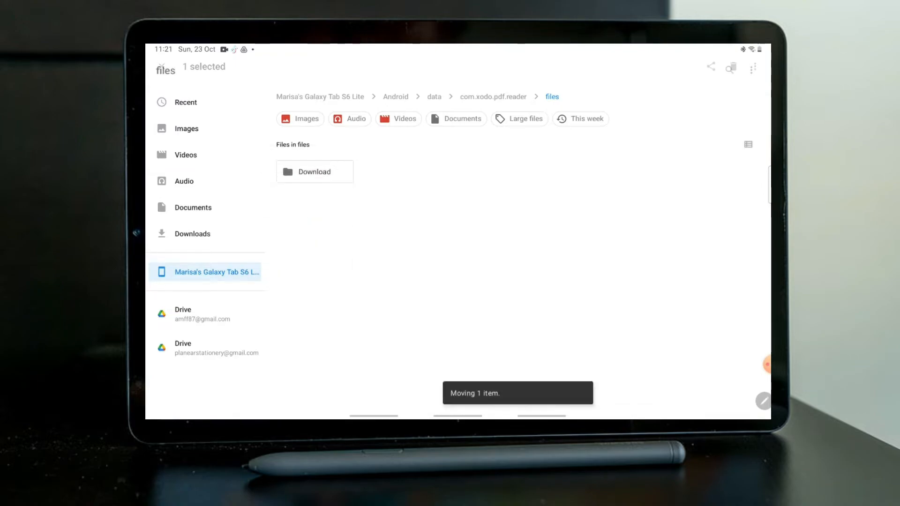
pyautogui.click(314, 172)
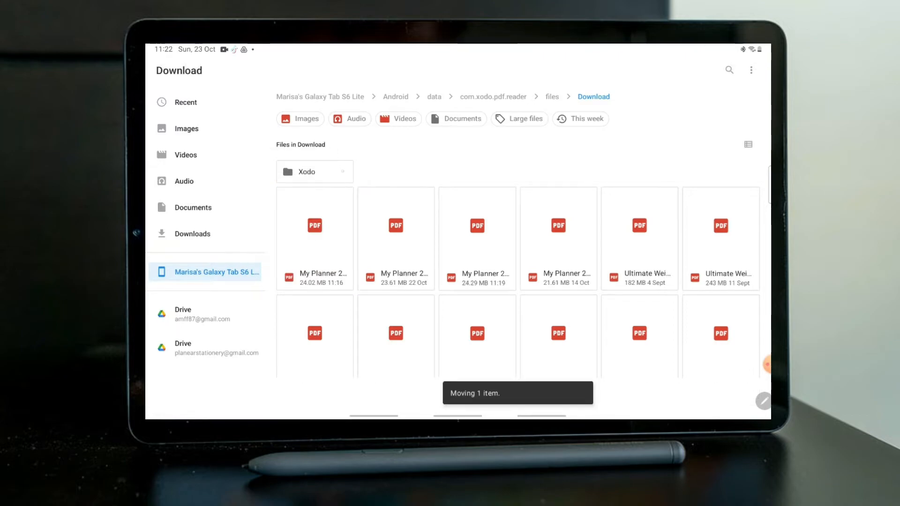
pyautogui.doubleClick(315, 171)
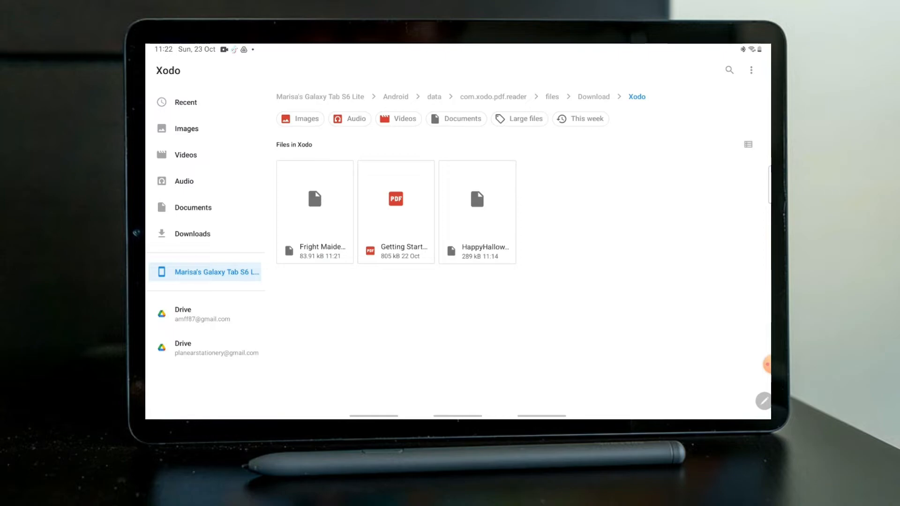
pyautogui.press('Home')
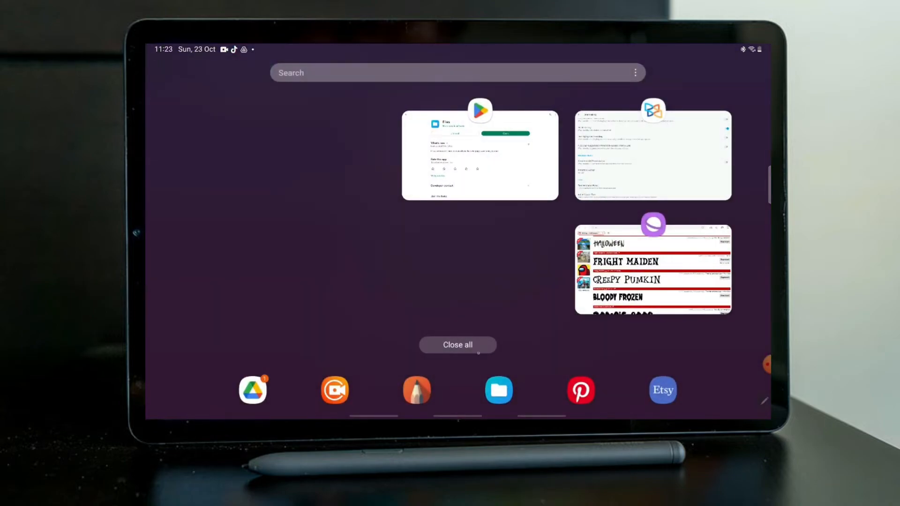
# - Close all recent apps and relaunch Xodo
pyautogui.click(457, 345)
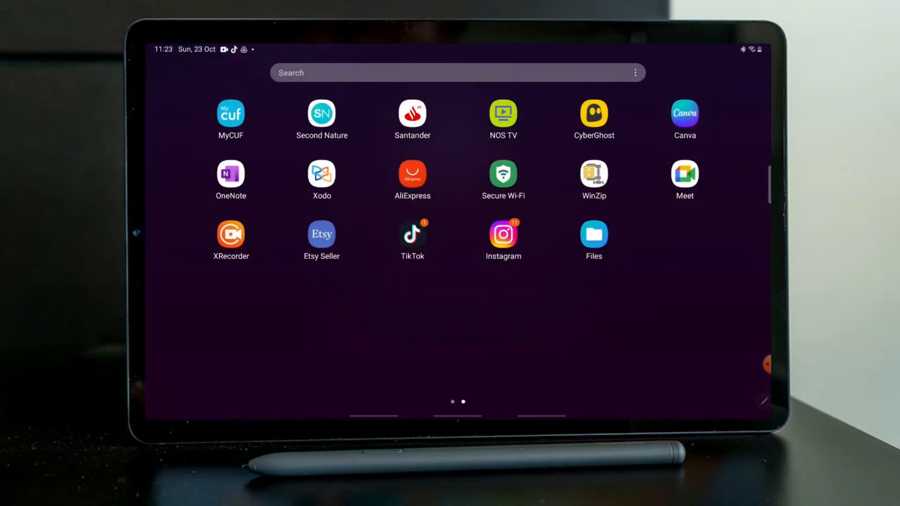
pyautogui.click(321, 175)
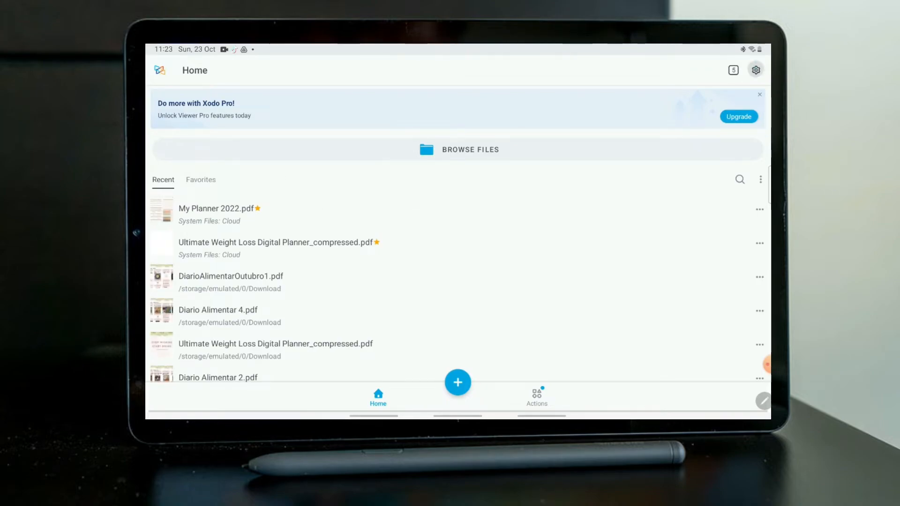
# - Tick Fright Maiden Demo and Happy Halloween in Settings > Annotating > Text Annotation Fonts
pyautogui.click(756, 69)
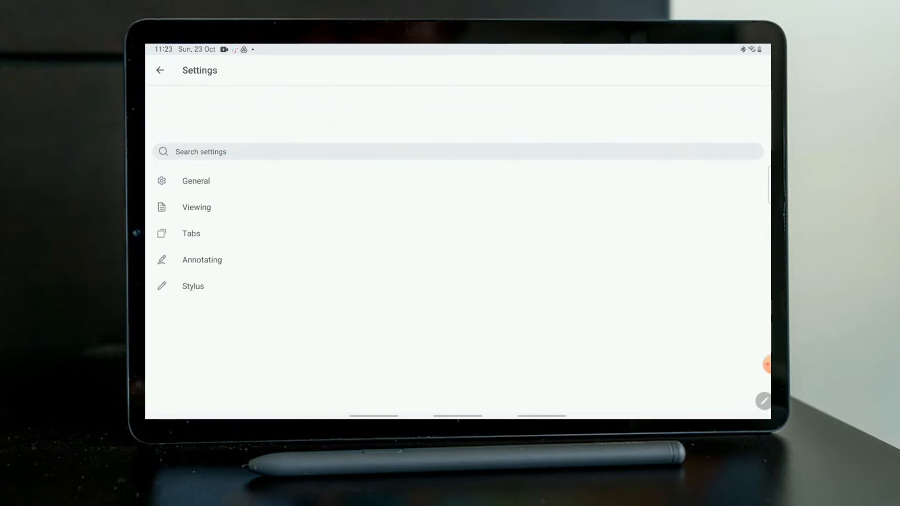
pyautogui.click(202, 260)
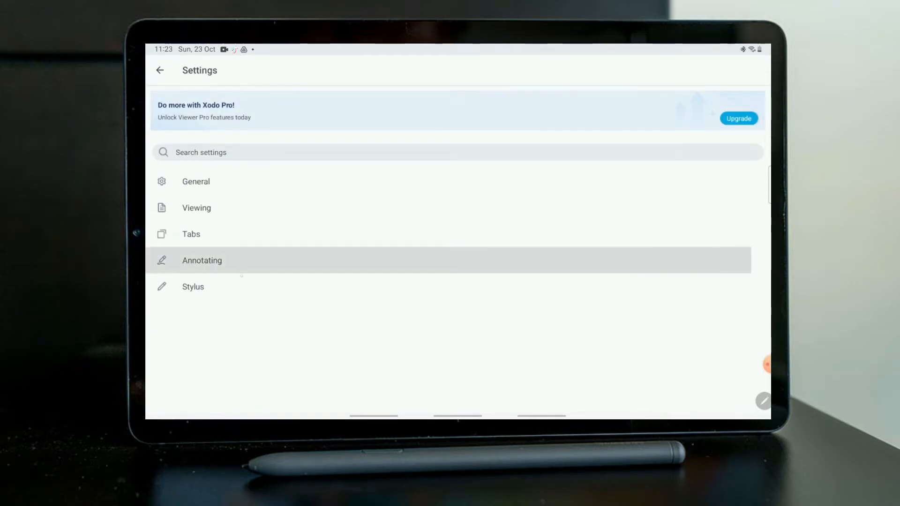
pyautogui.click(201, 261)
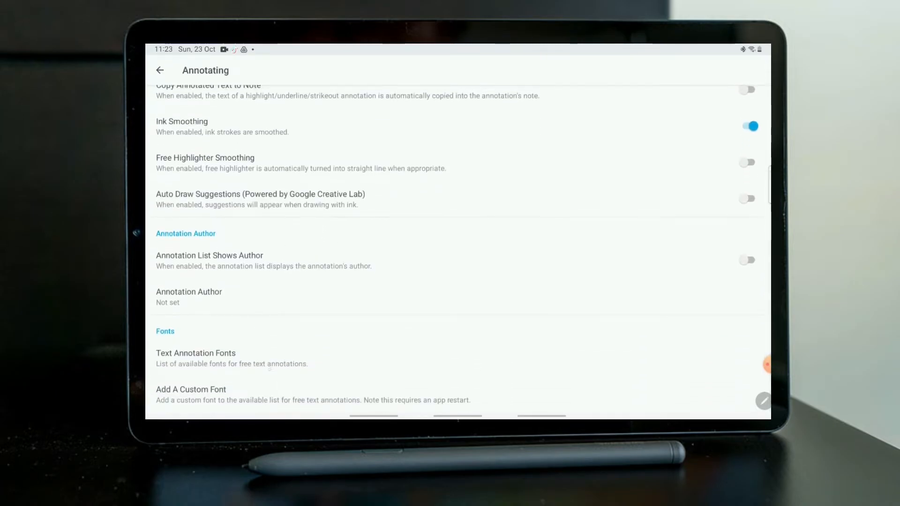
pyautogui.click(195, 353)
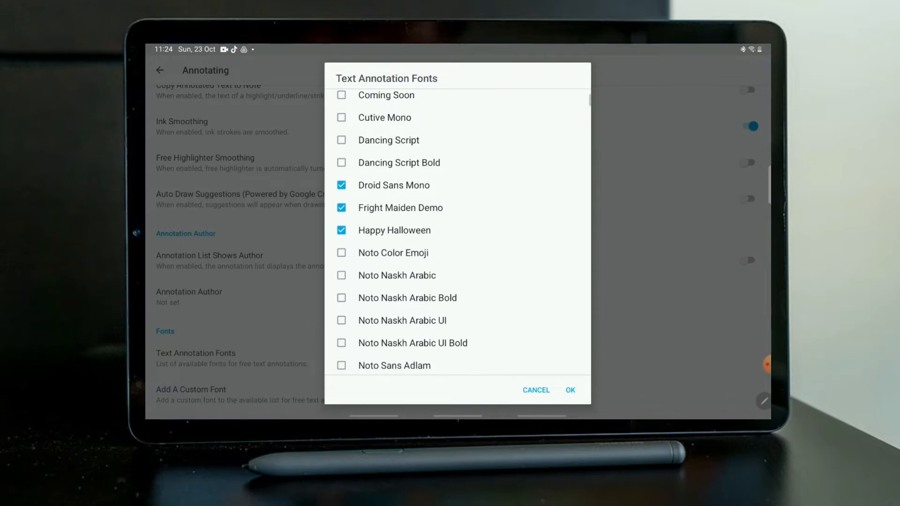
pyautogui.click(570, 390)
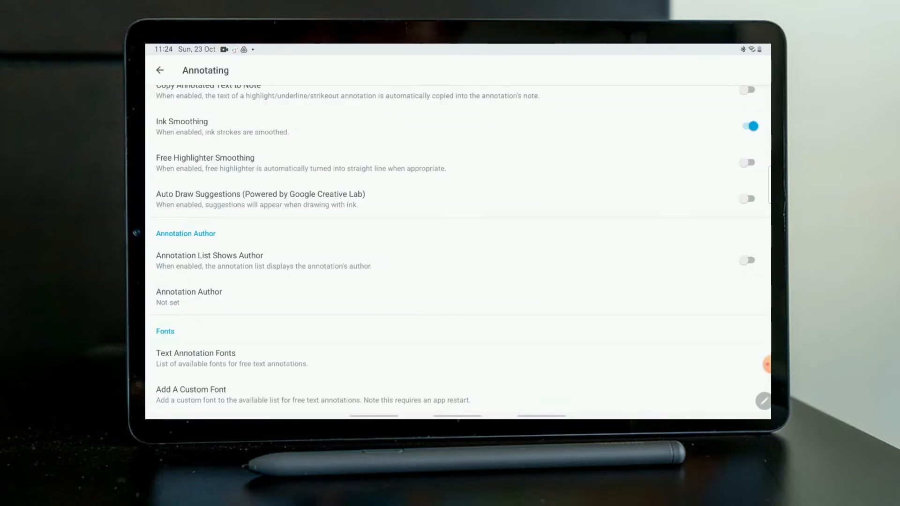
pyautogui.click(160, 70)
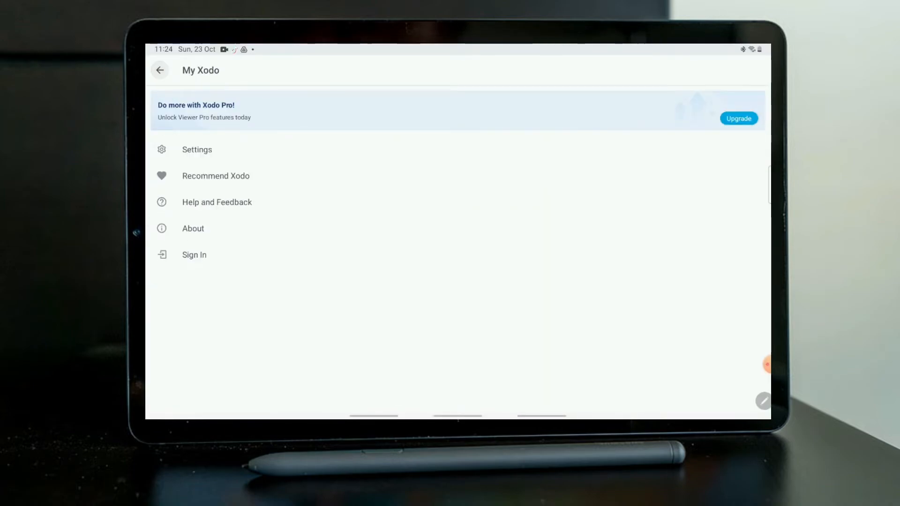
# - Type 'Happy Halloween!!!' as a free text annotation on the planner and save it
pyautogui.click(159, 70)
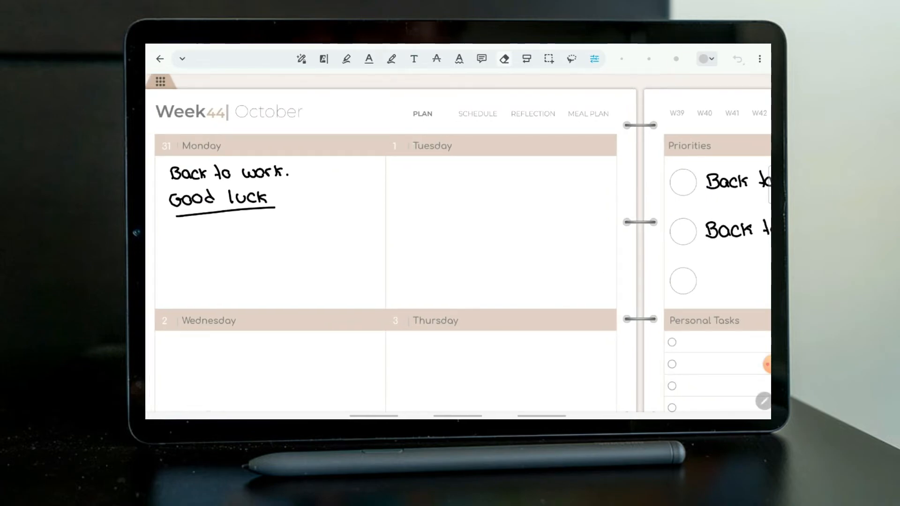
pyautogui.click(414, 59)
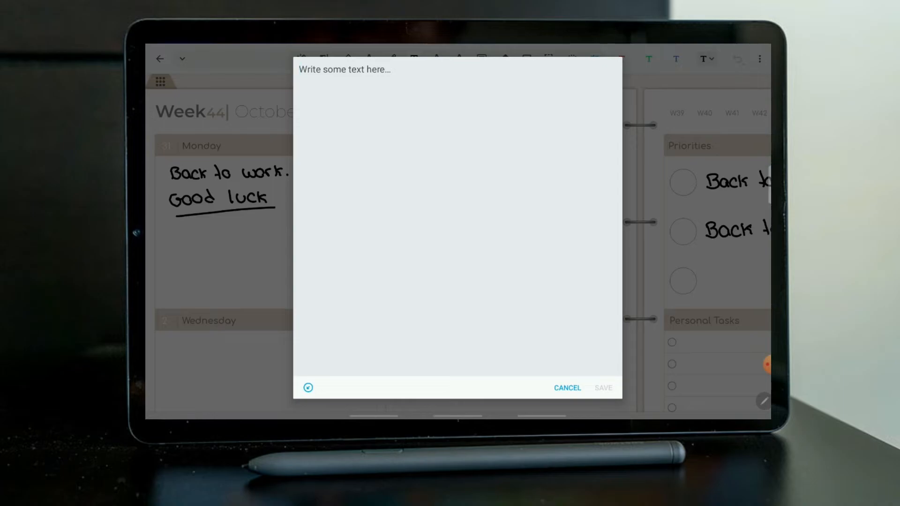
pyautogui.write('Happy Ha')
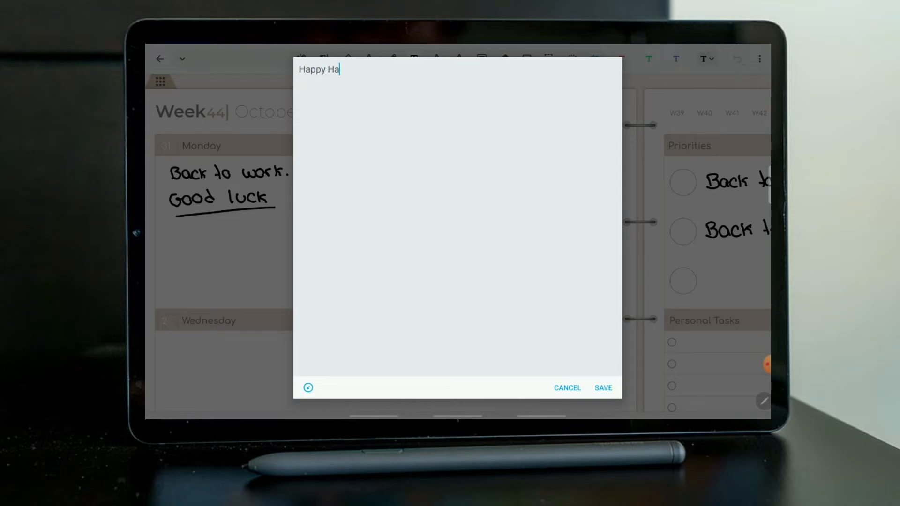
pyautogui.write('lloween')
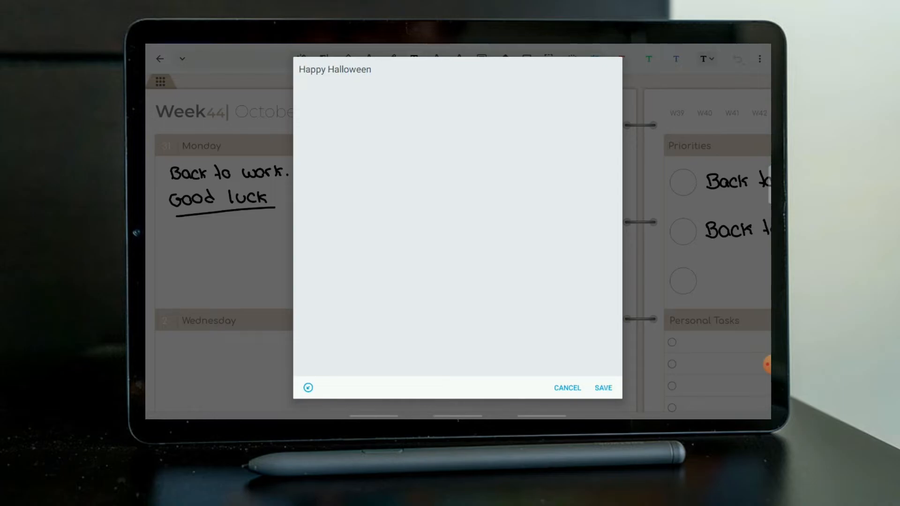
pyautogui.write('!!!')
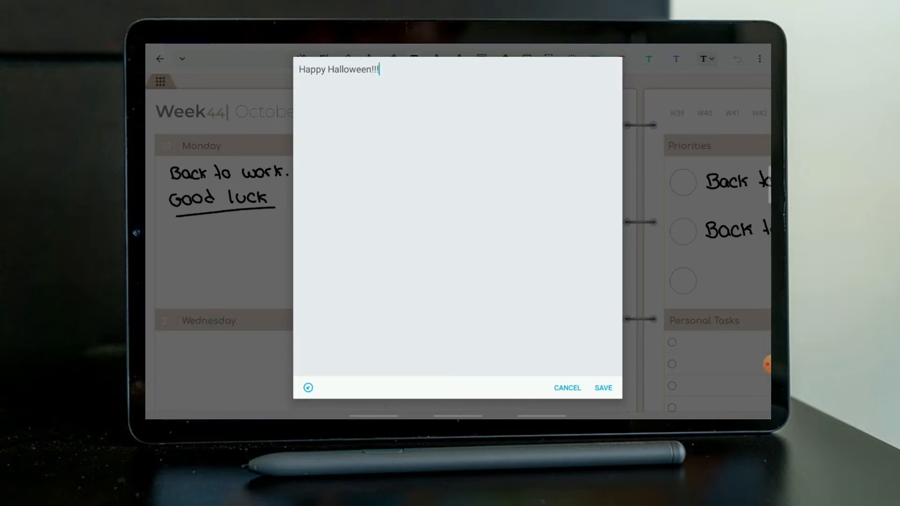
pyautogui.click(602, 387)
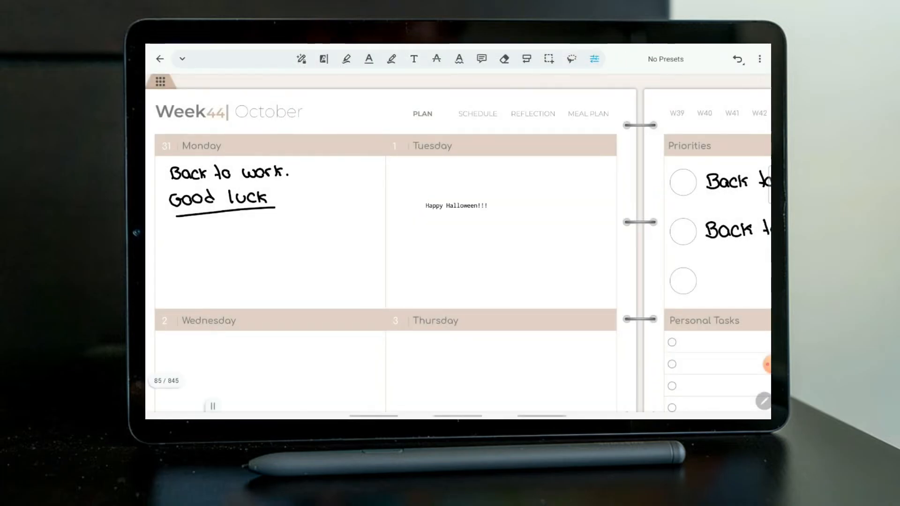
# - Style the Happy Halloween!!! note in Fright Maiden Demo at 50 pt
pyautogui.click(457, 206)
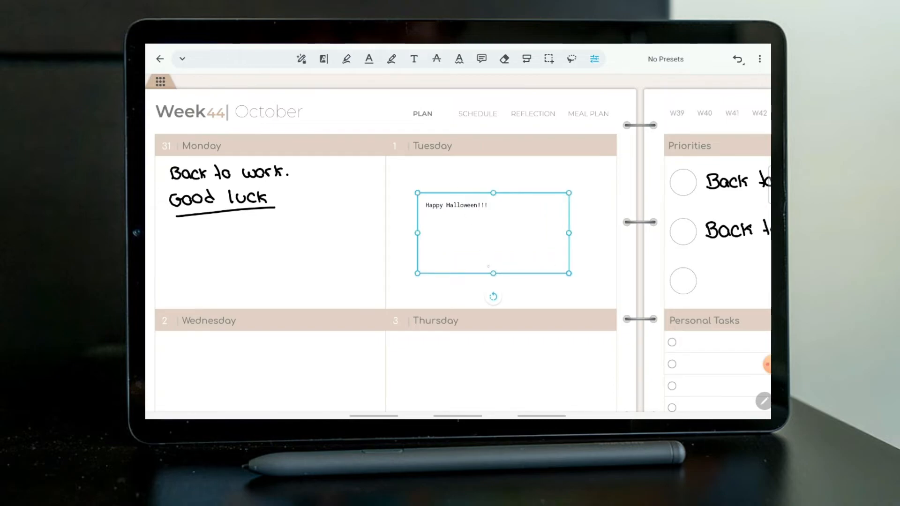
pyautogui.click(594, 58)
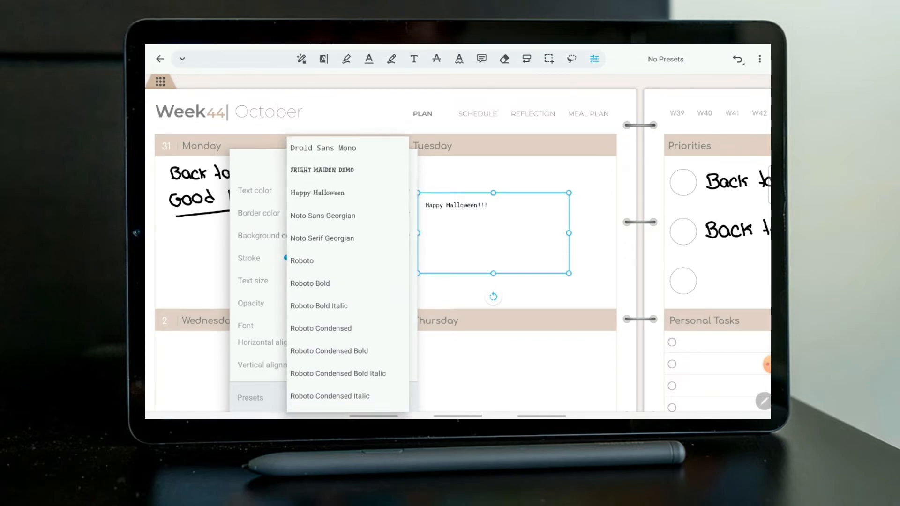
pyautogui.click(322, 170)
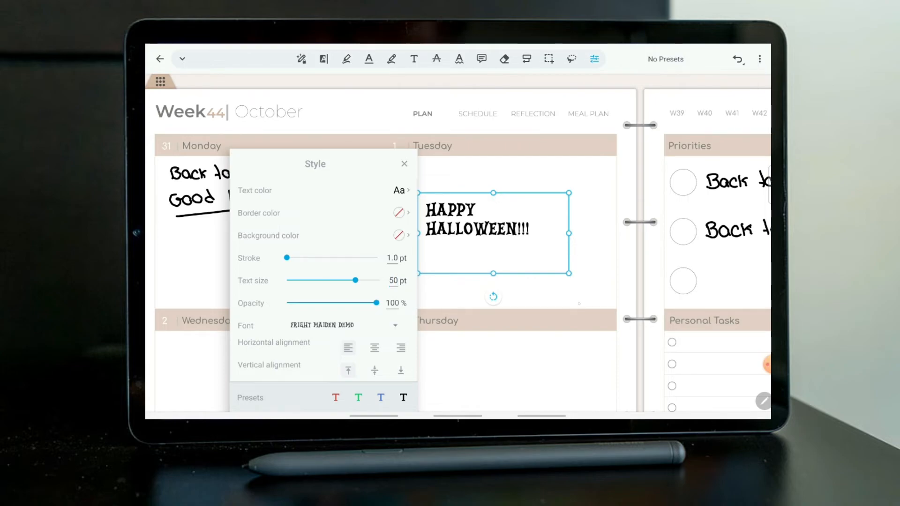
pyautogui.click(405, 164)
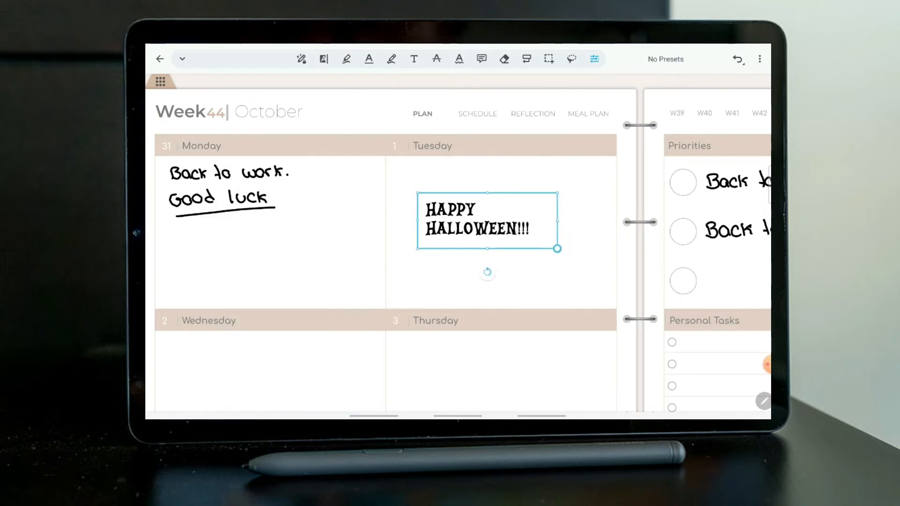
pyautogui.click(487, 222)
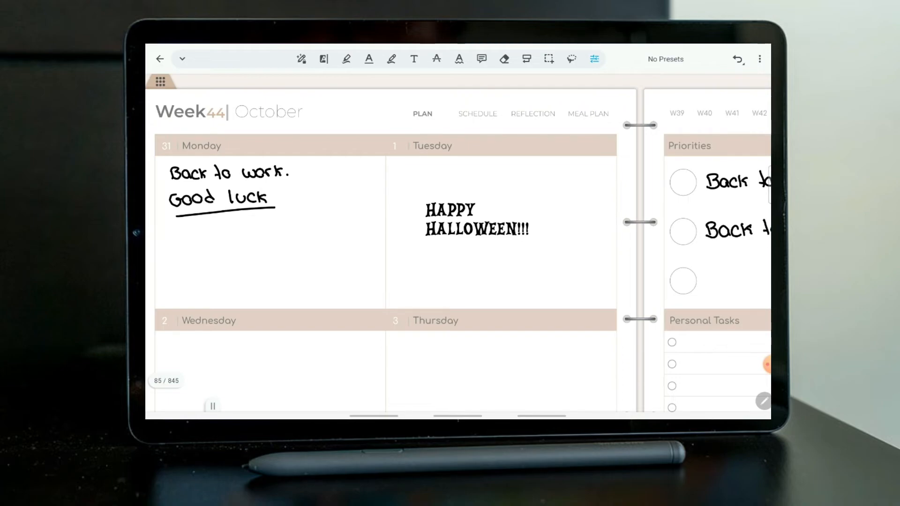
# - Reselect the Happy Halloween note and apply the plain black Roboto 16 pt text preset
pyautogui.click(476, 219)
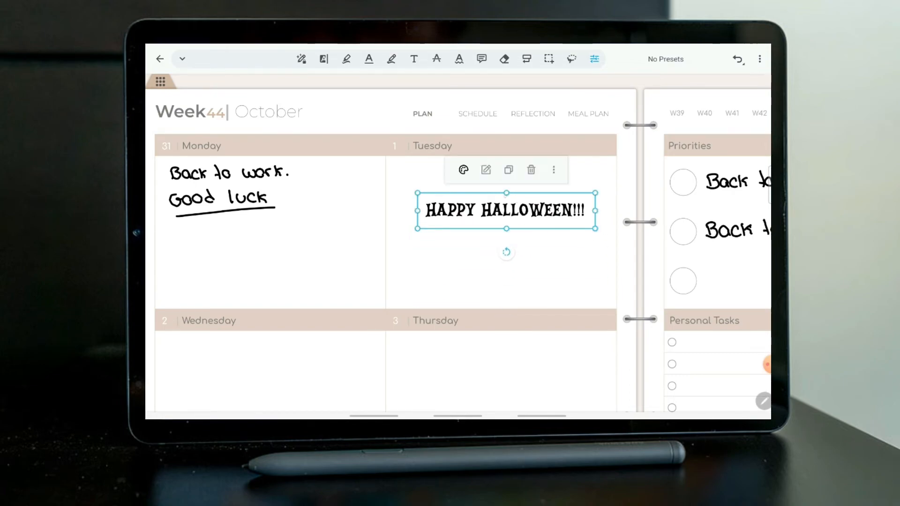
pyautogui.click(463, 169)
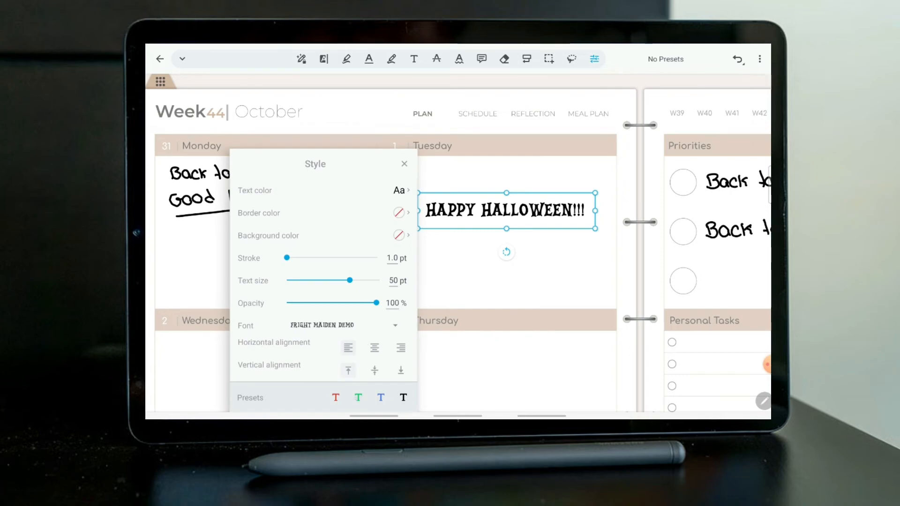
pyautogui.click(335, 398)
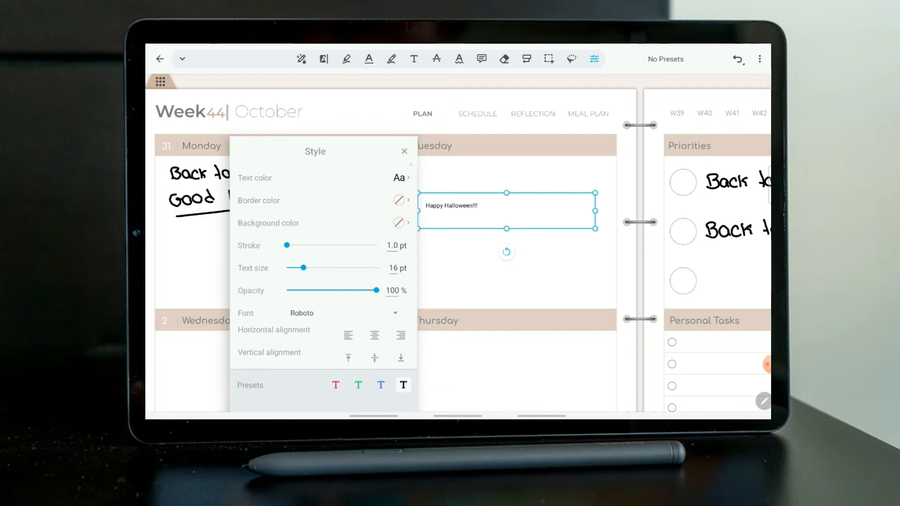
# - Try dark grey and dark red text colours, then settle on orange
pyautogui.click(400, 176)
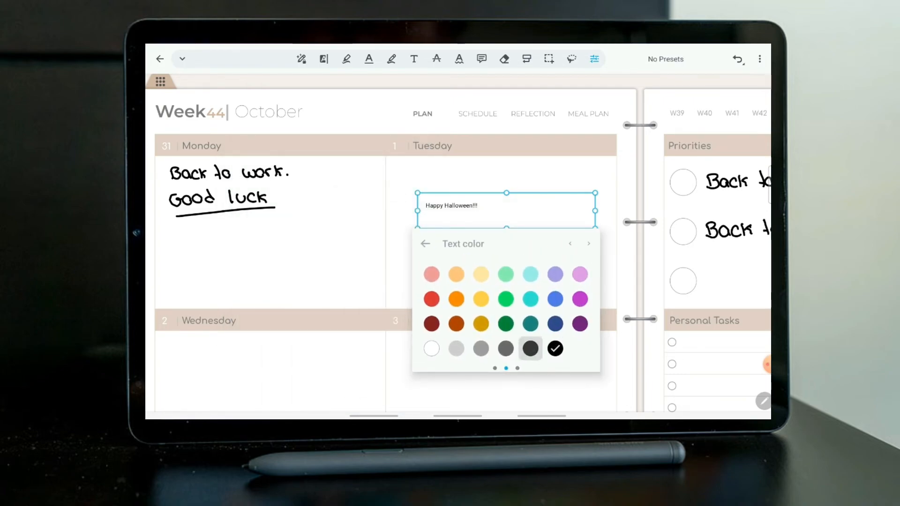
pyautogui.click(530, 348)
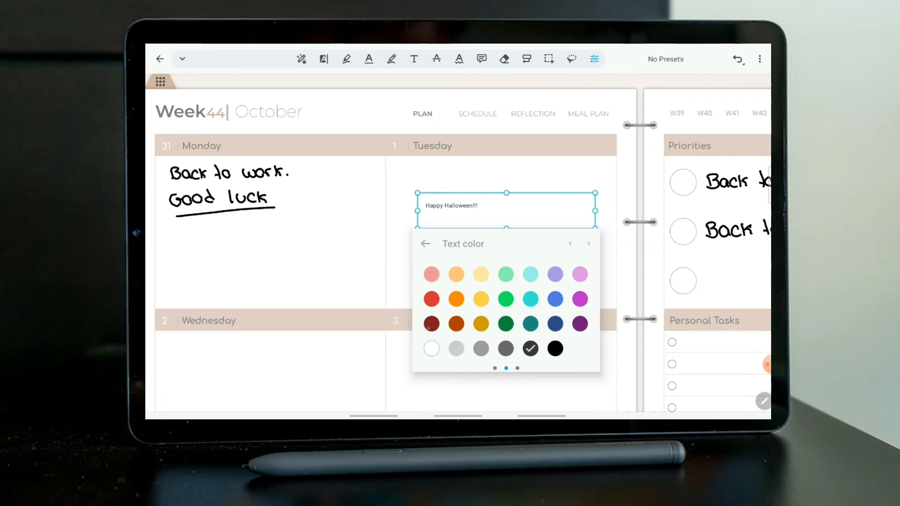
pyautogui.click(431, 323)
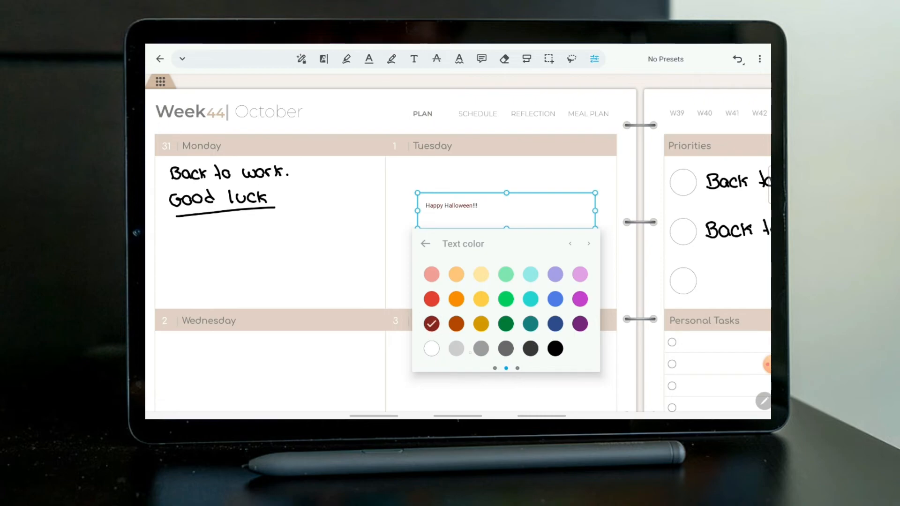
pyautogui.click(456, 324)
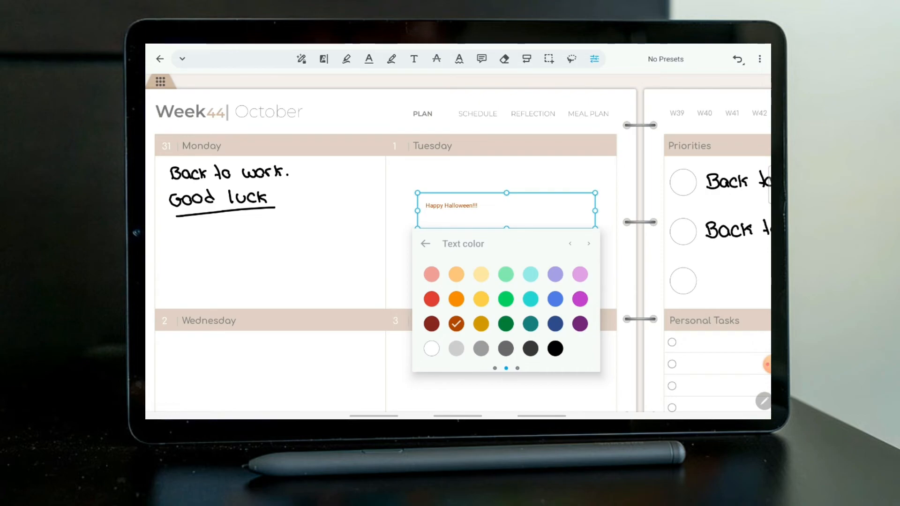
# - Try a dark grey border colour, then set the note's border back to none
pyautogui.click(425, 244)
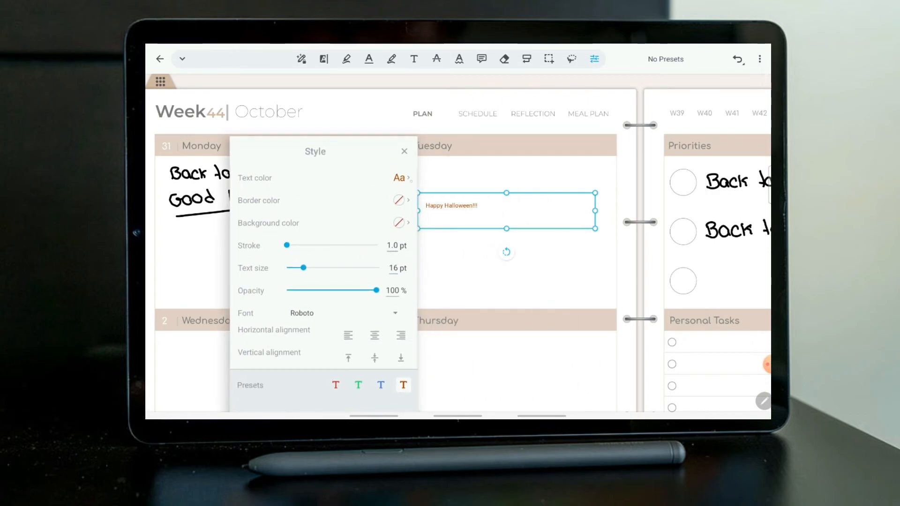
pyautogui.click(401, 200)
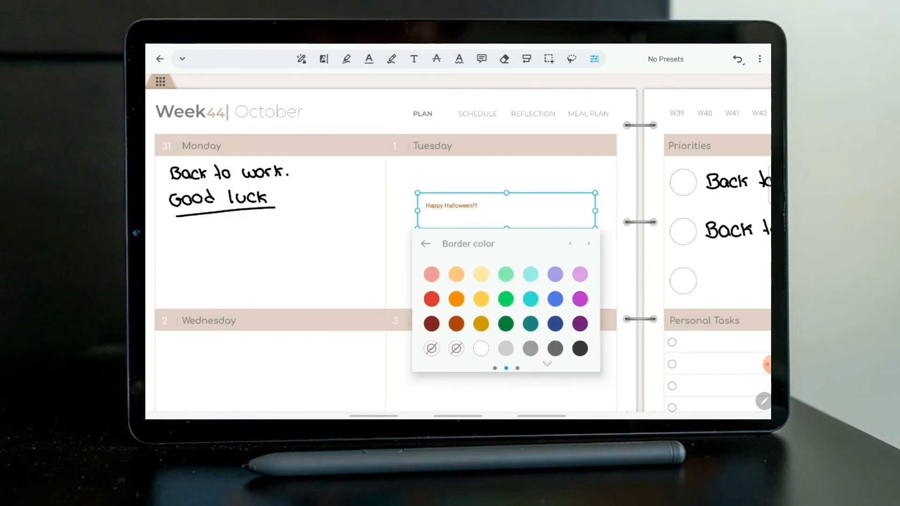
pyautogui.click(579, 349)
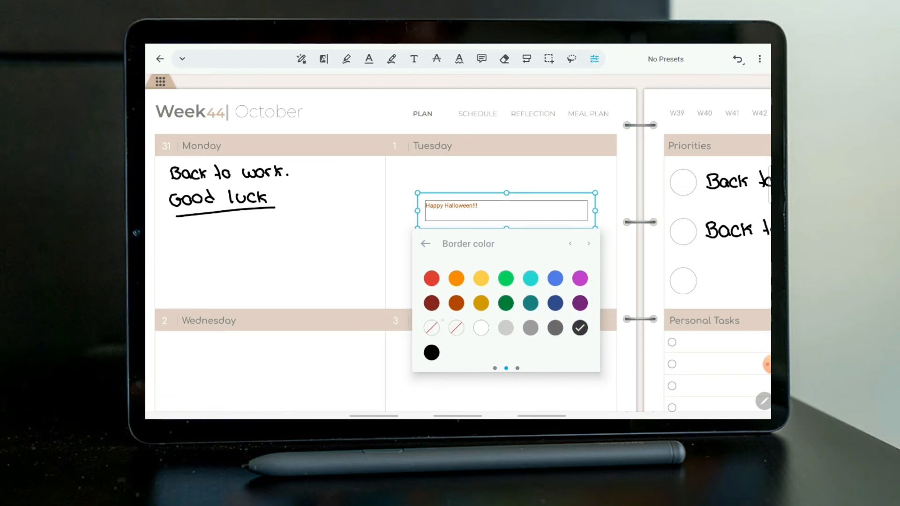
pyautogui.click(426, 243)
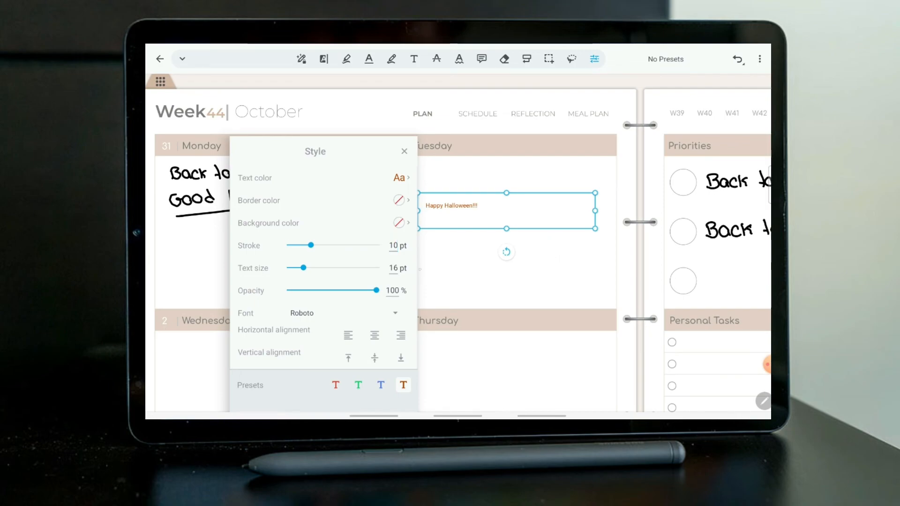
# - Give the orange note 50 pt text in the Happy Halloween font, centred horizontally
pyautogui.doubleClick(393, 268)
pyautogui.write('50')
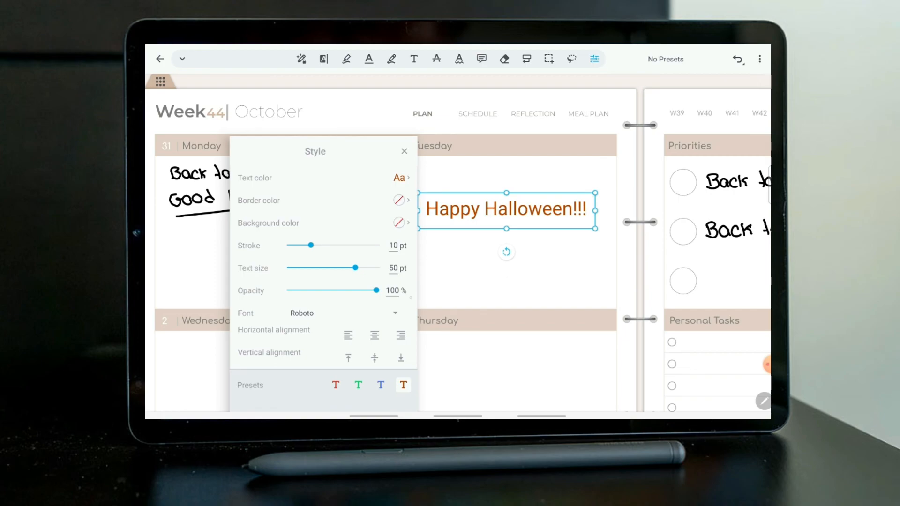
pyautogui.click(342, 312)
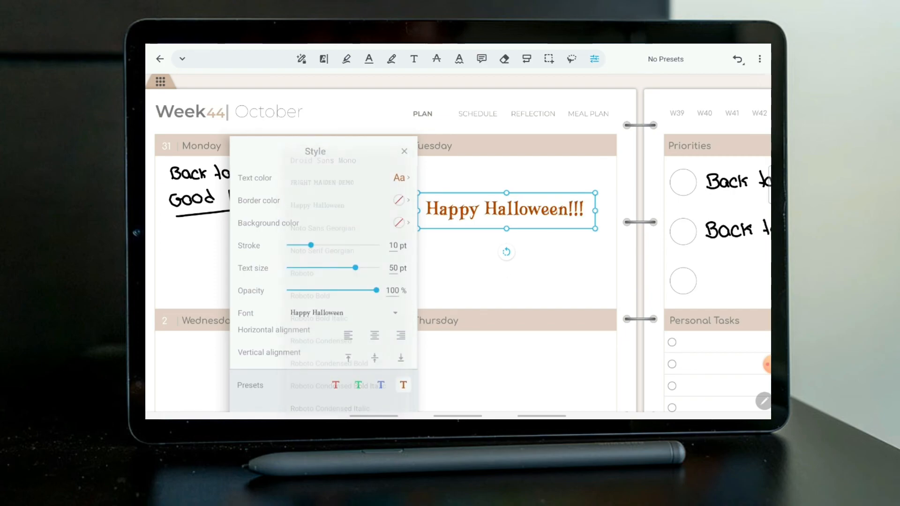
pyautogui.click(315, 313)
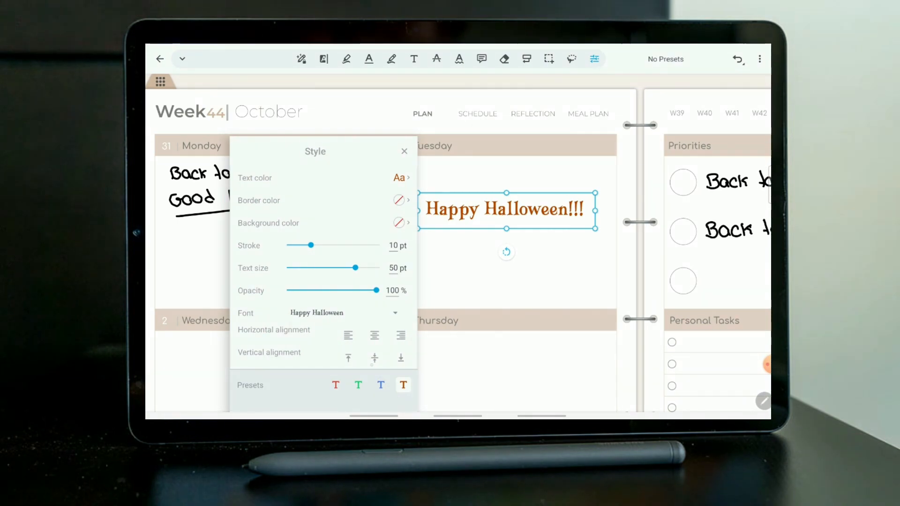
pyautogui.click(374, 335)
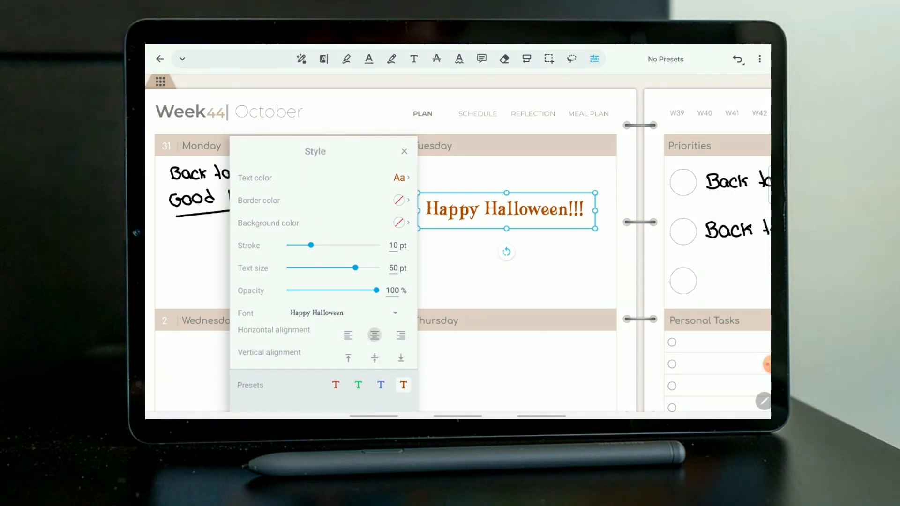